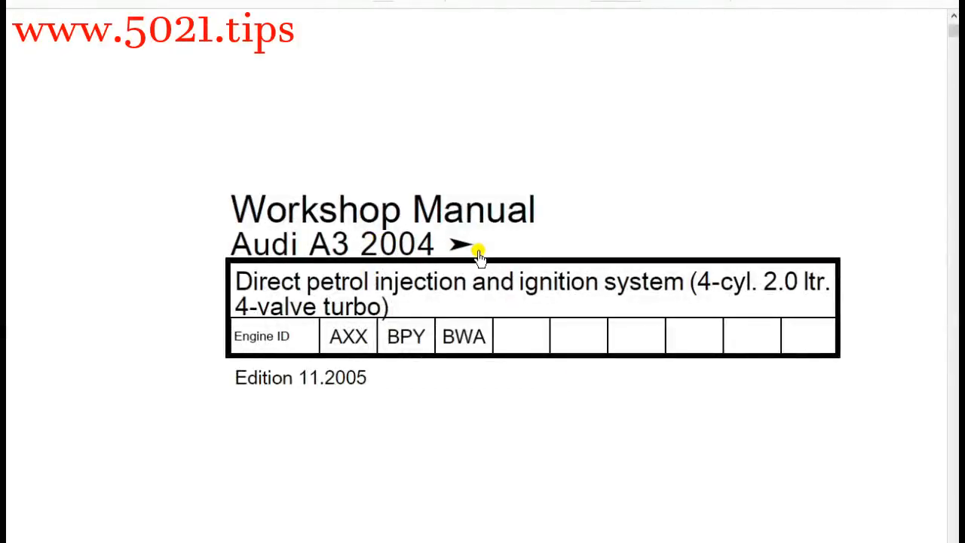
mouse_move(294, 268)
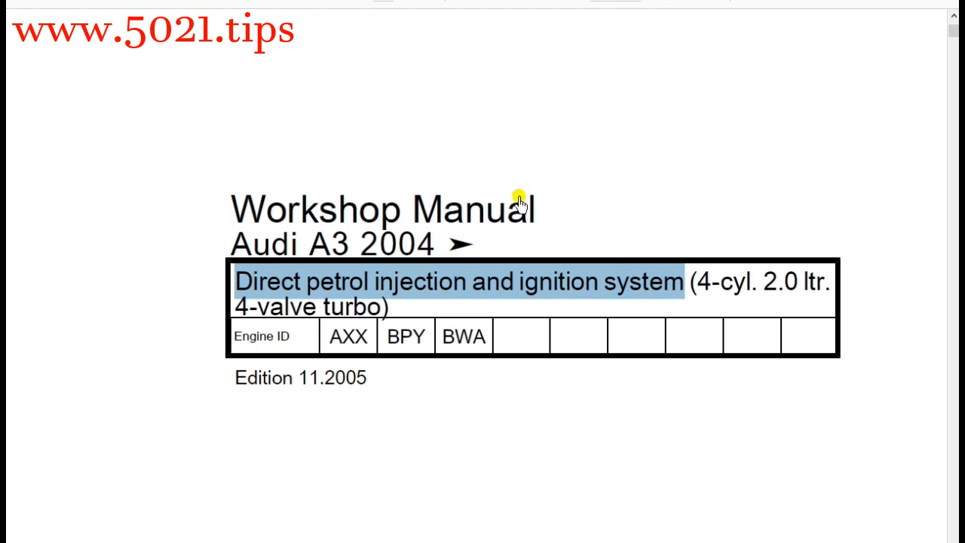
mouse_move(526, 238)
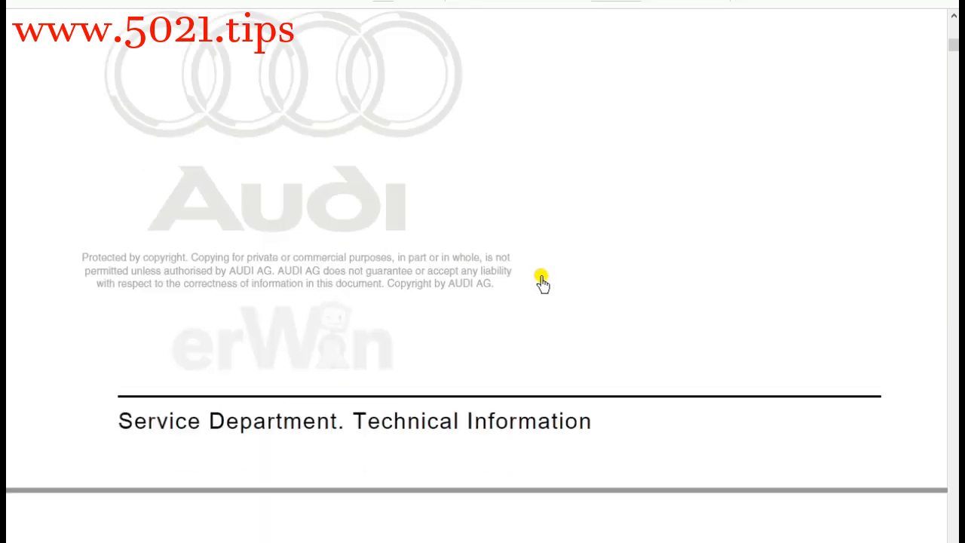
scroll(down, 3)
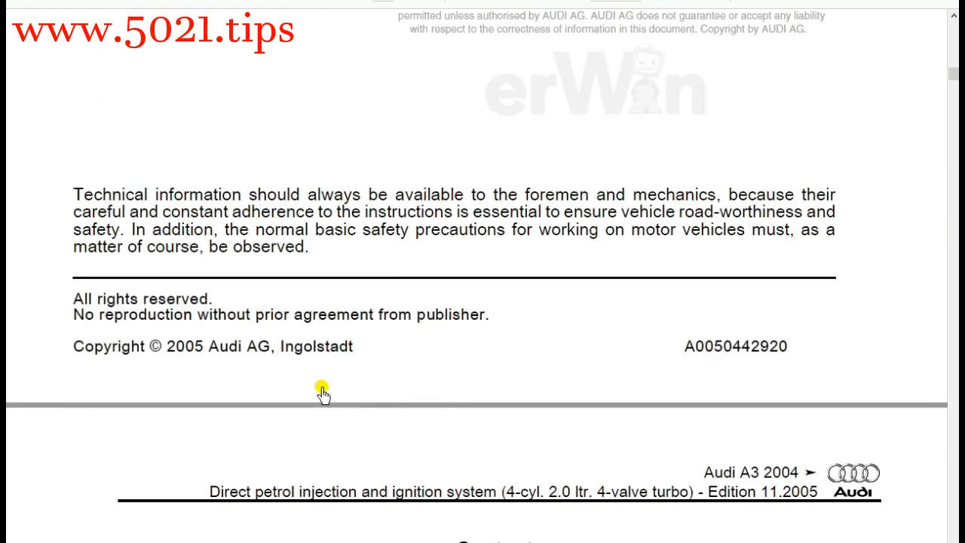
scroll(down, 3)
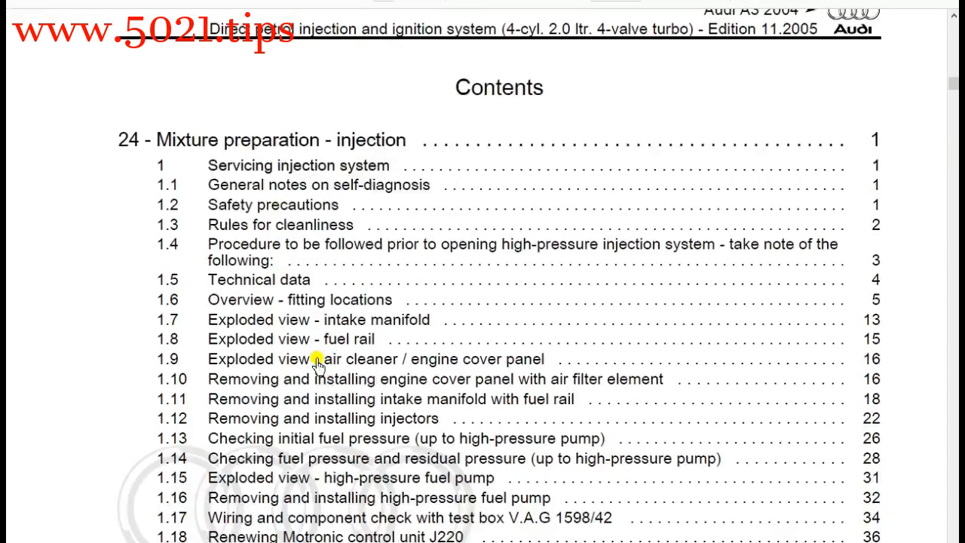
mouse_move(381, 169)
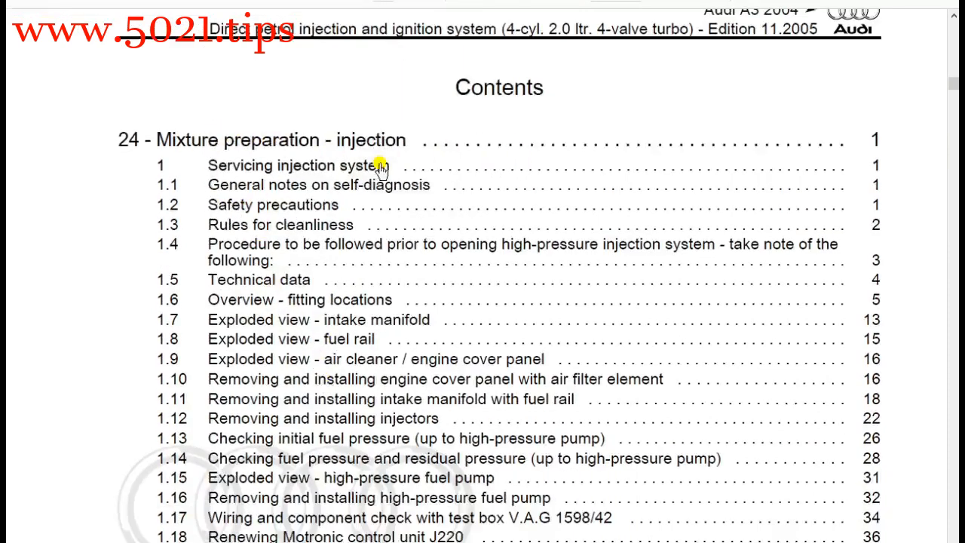
mouse_move(267, 188)
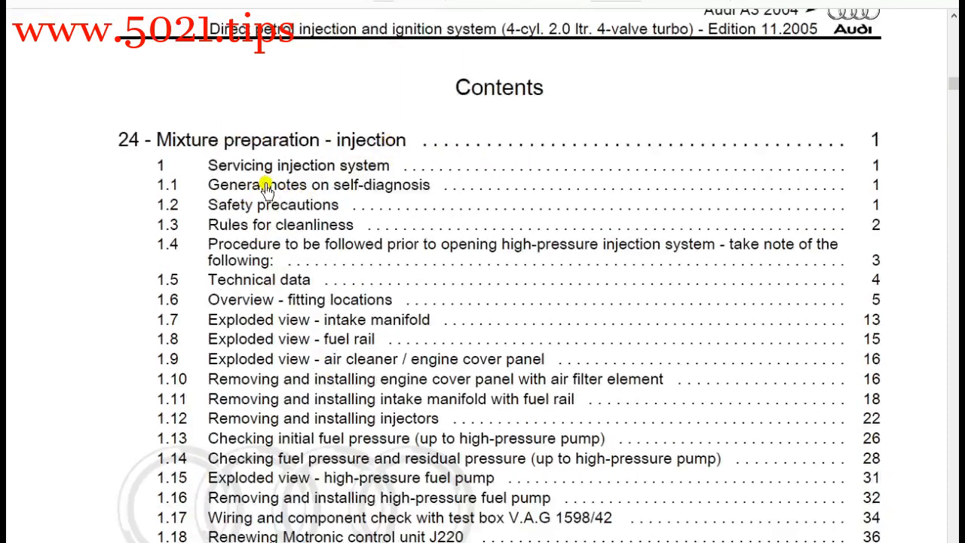
mouse_move(313, 349)
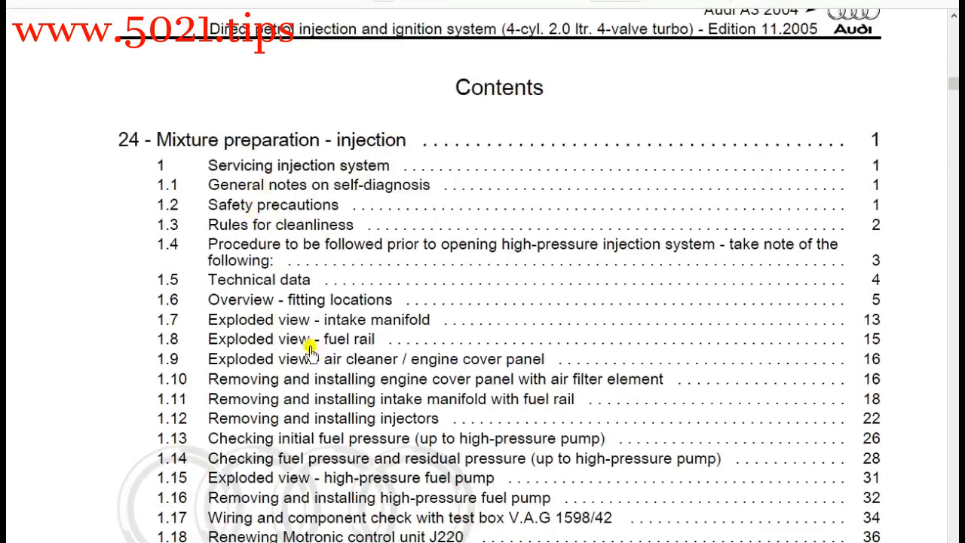
mouse_move(399, 327)
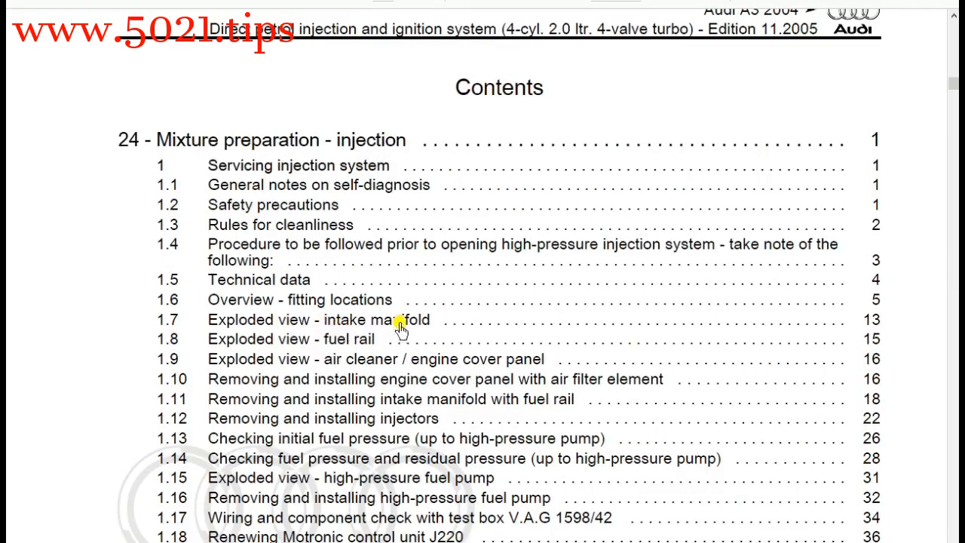
scroll(down, 3)
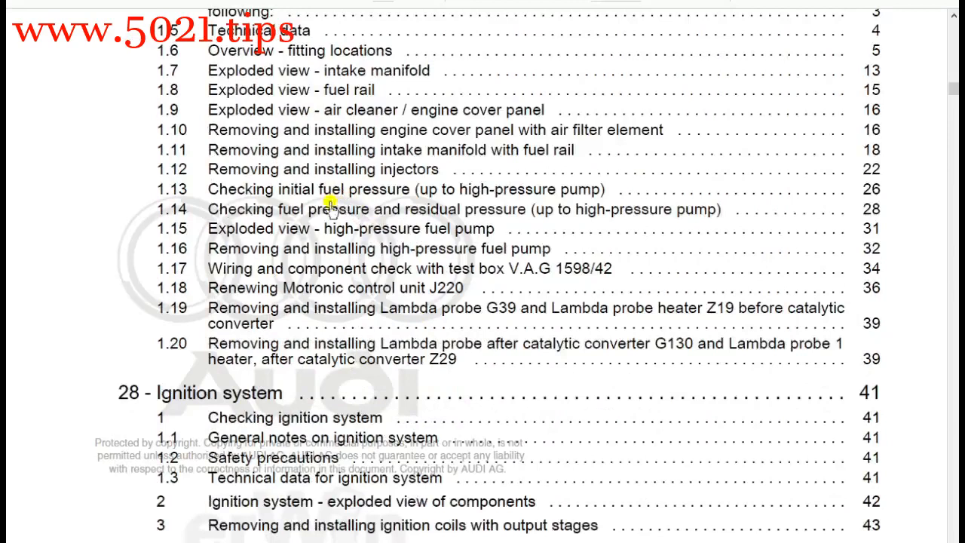
mouse_move(443, 262)
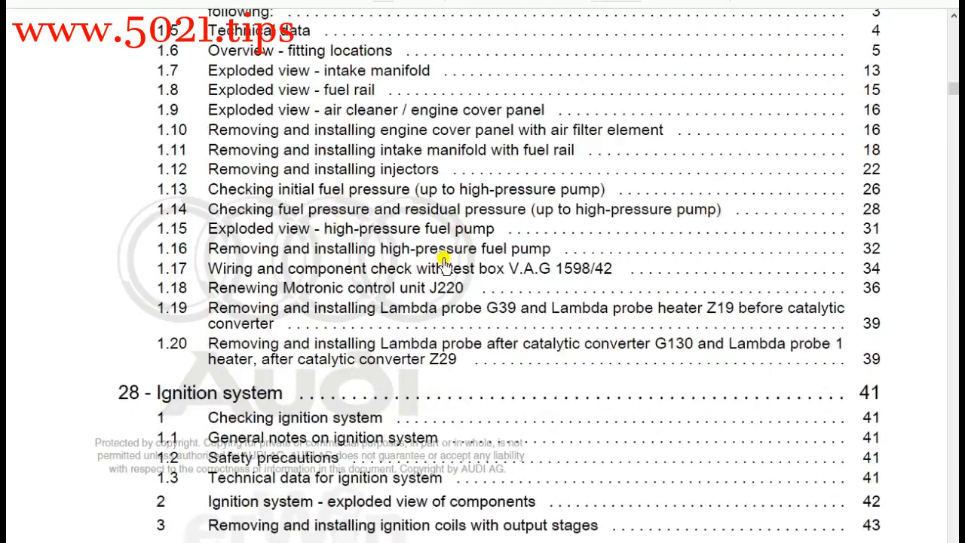
scroll(down, 3)
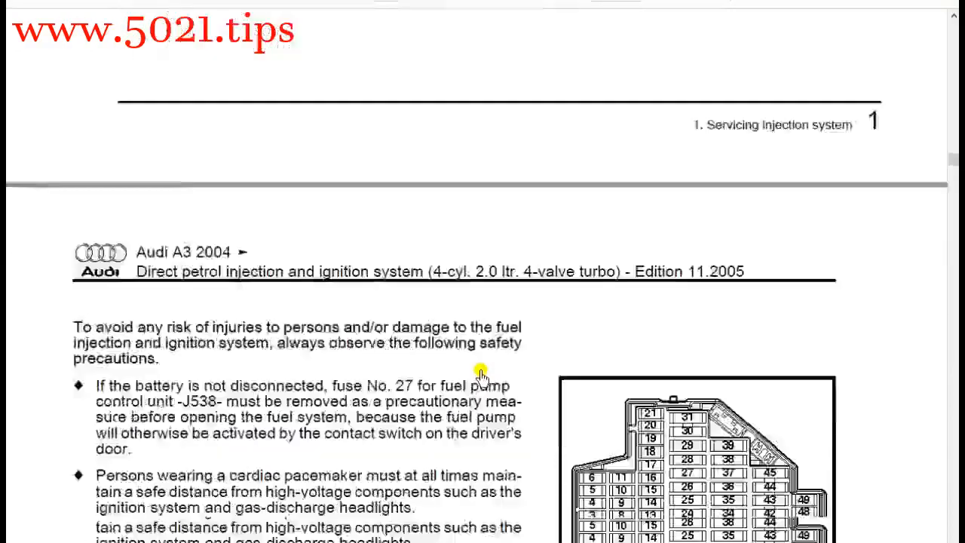
scroll(down, 3)
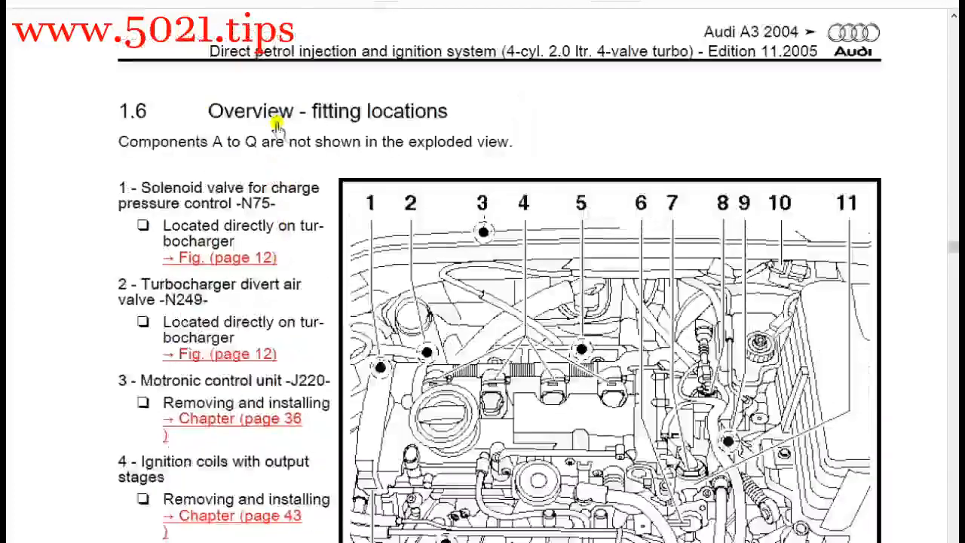
mouse_move(595, 335)
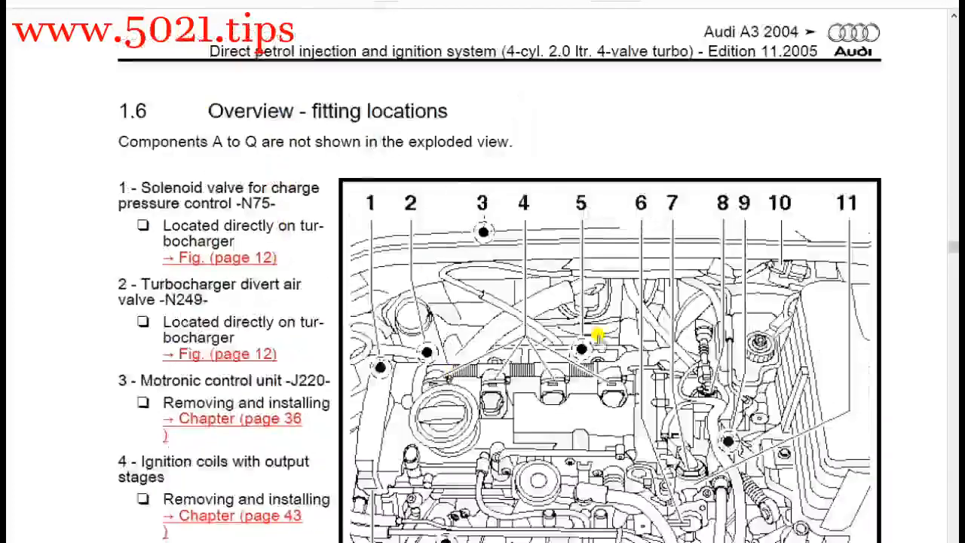
scroll(down, 3)
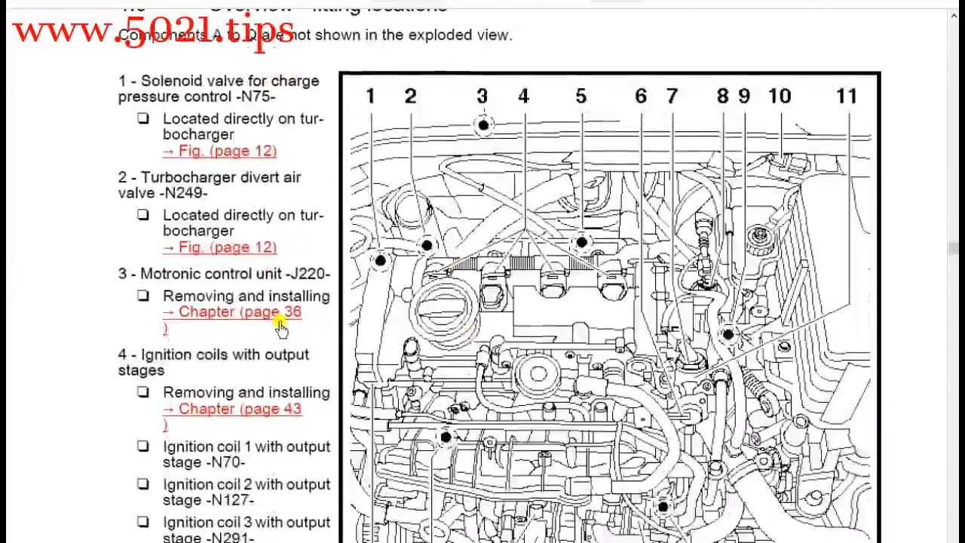
scroll(down, 3)
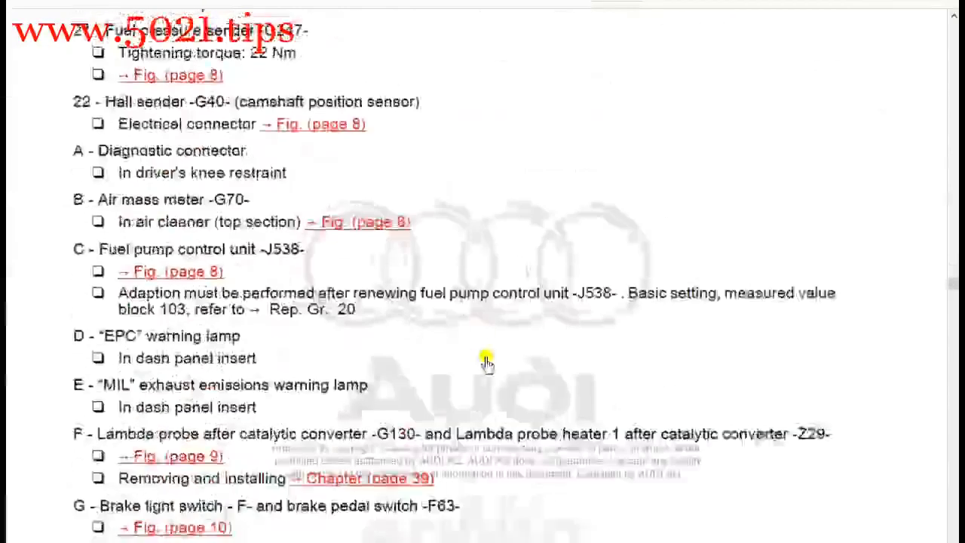
scroll(down, 3)
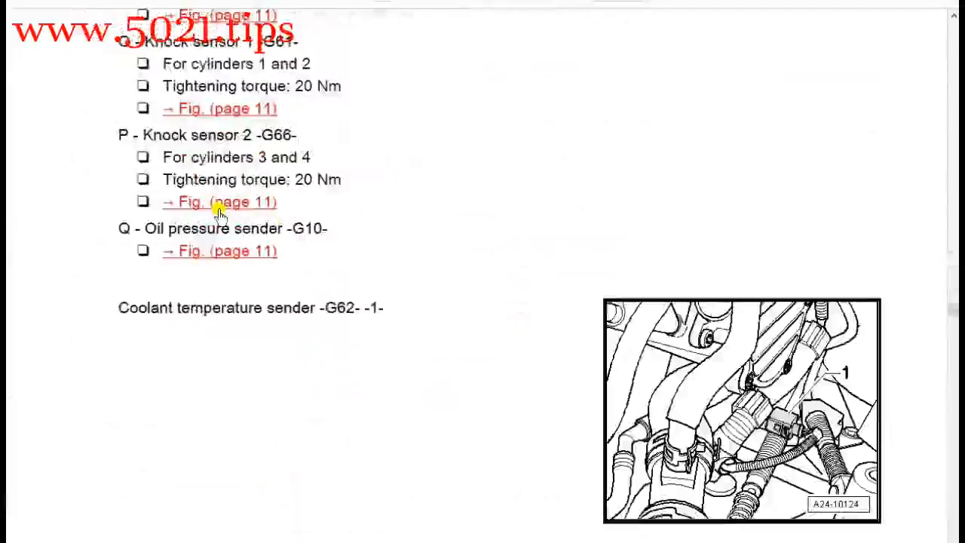
scroll(down, 3)
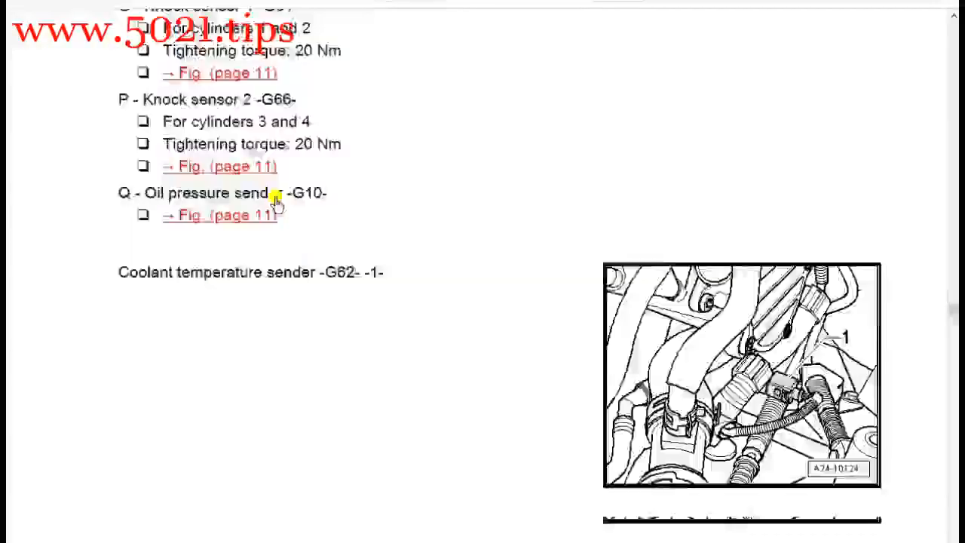